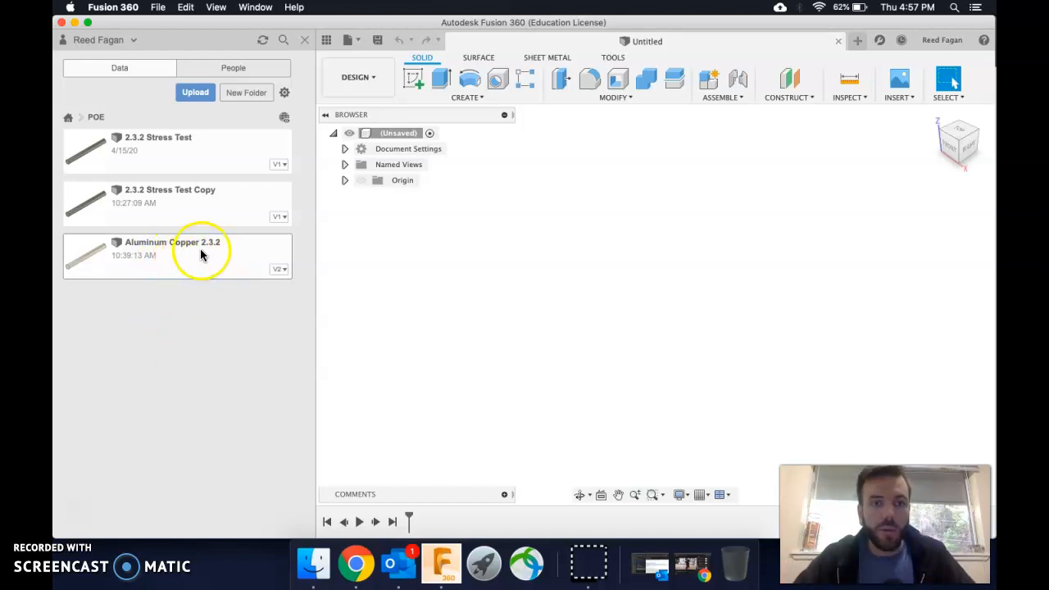
{"action": "mouse_move", "coordinate": [211, 254]}
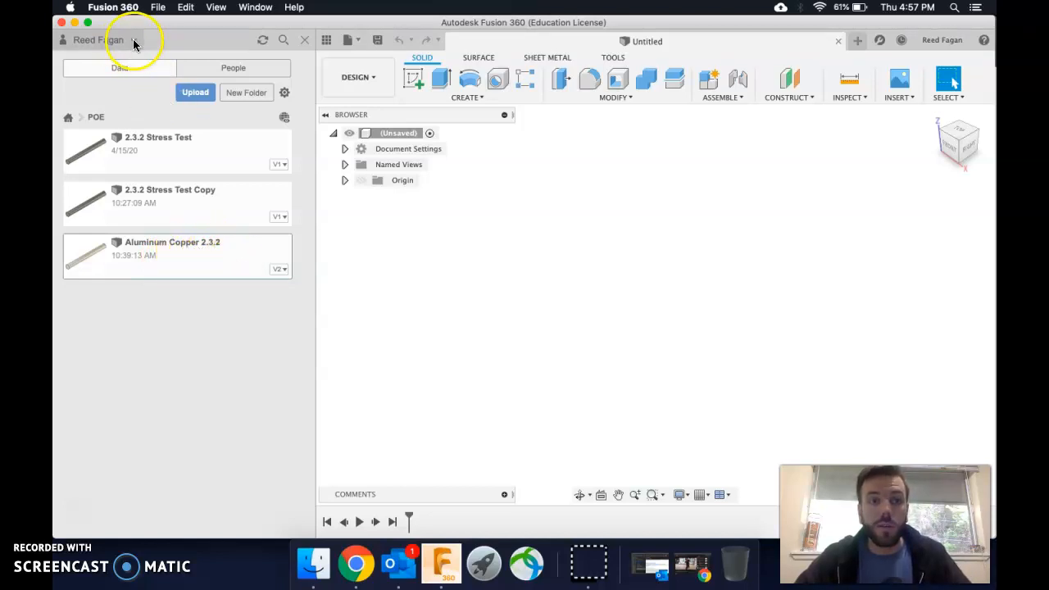
- Switch to the team hub and open the POE project in Fusion Team
{"action": "left_click", "coordinate": [99, 39]}
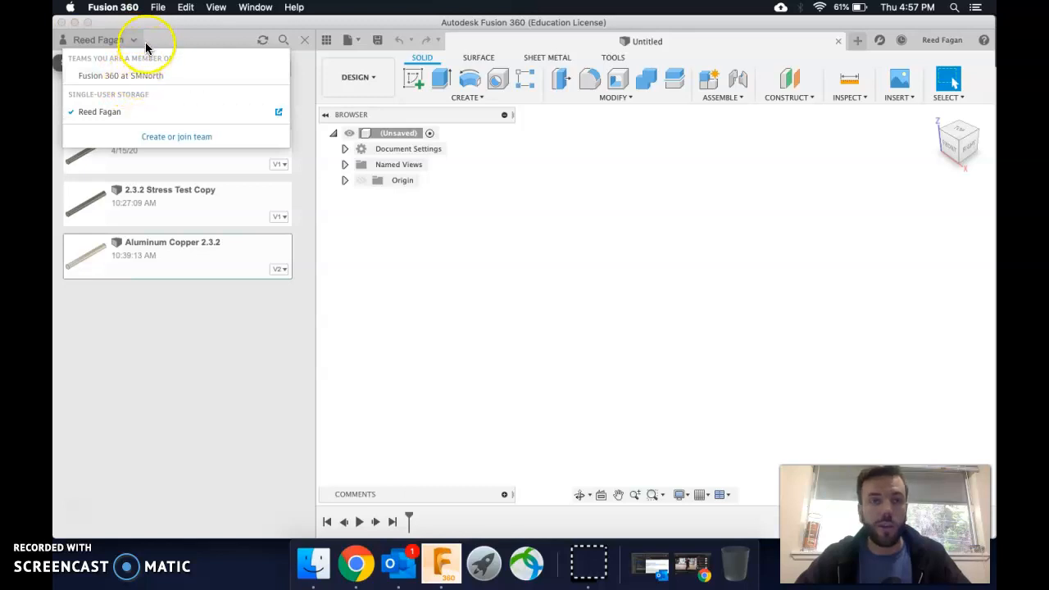
{"action": "left_click", "coordinate": [132, 40]}
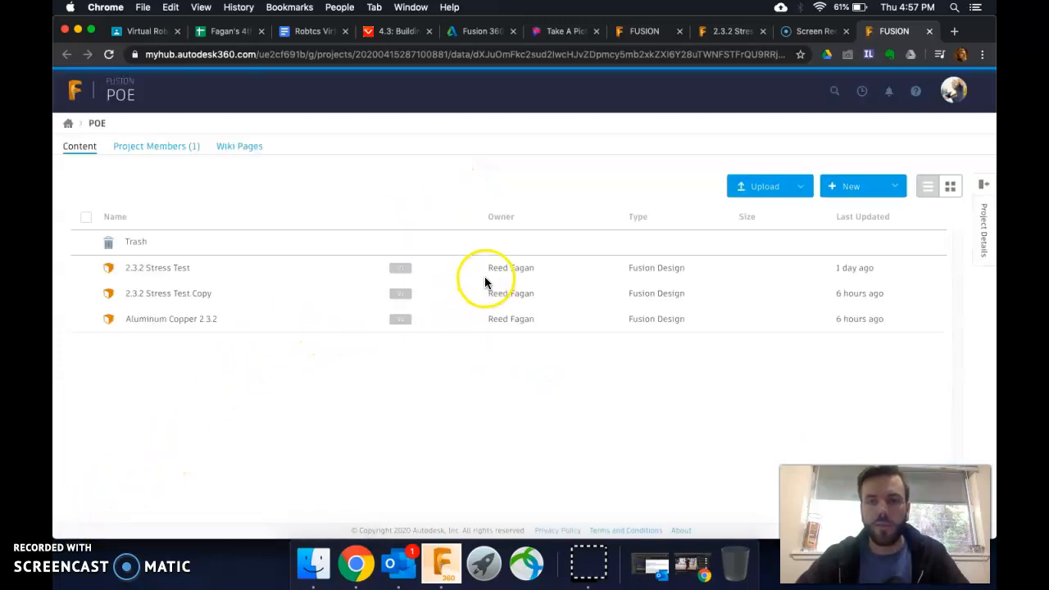
{"action": "left_click", "coordinate": [115, 216]}
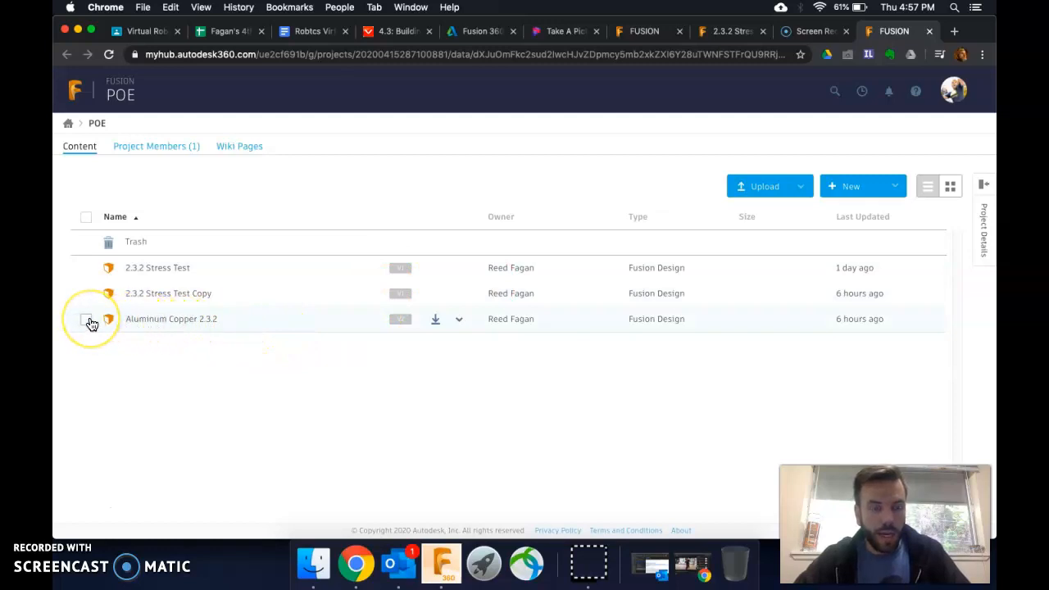
{"action": "mouse_move", "coordinate": [213, 320]}
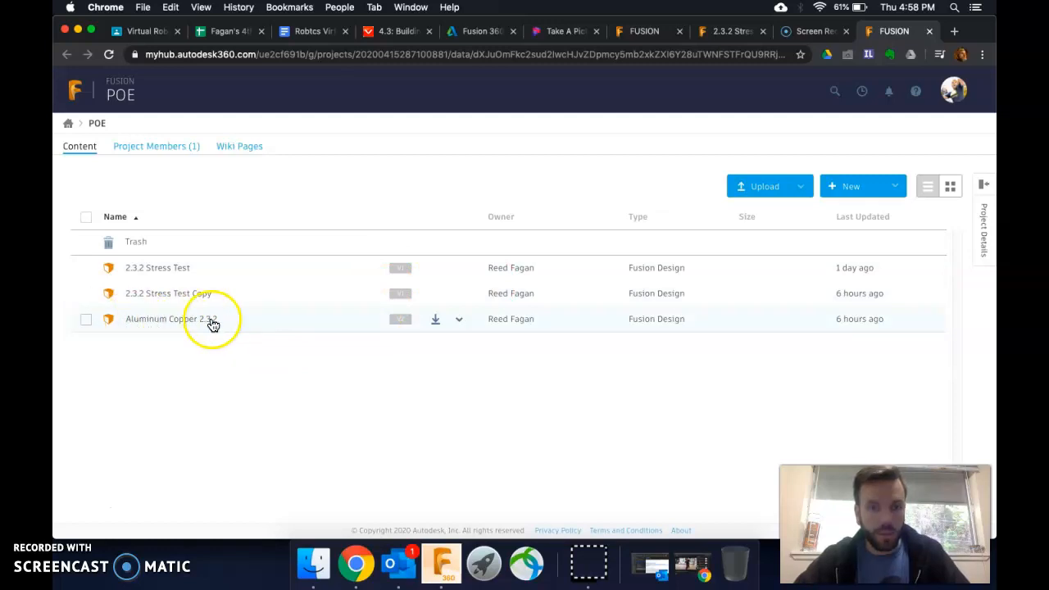
- Share Aluminum Copper 2.3.2, copy its public link, and return to desktop Fusion 360
{"action": "left_click", "coordinate": [459, 320]}
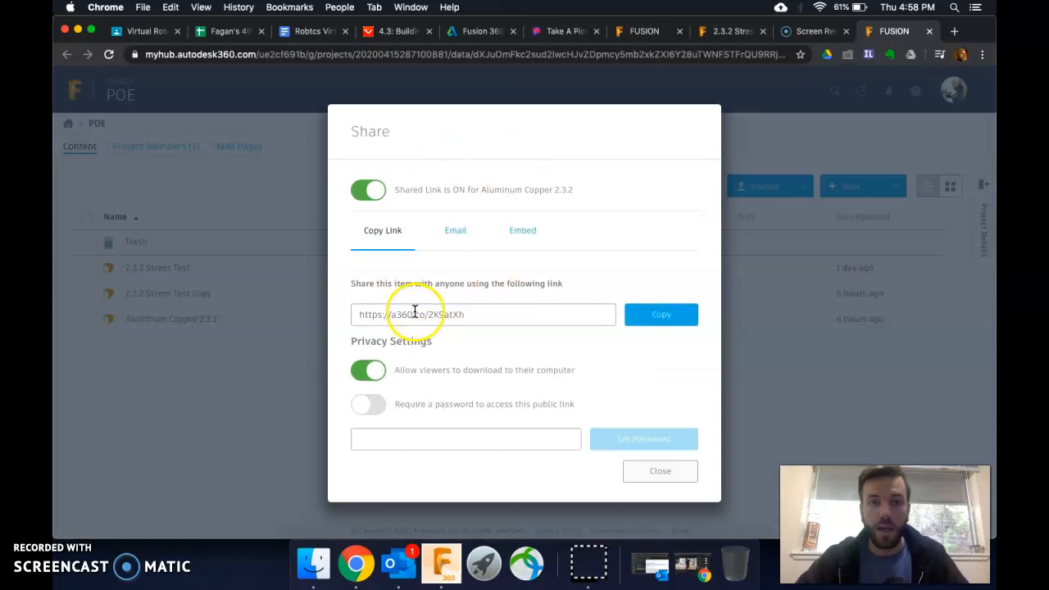
{"action": "left_click", "coordinate": [659, 470]}
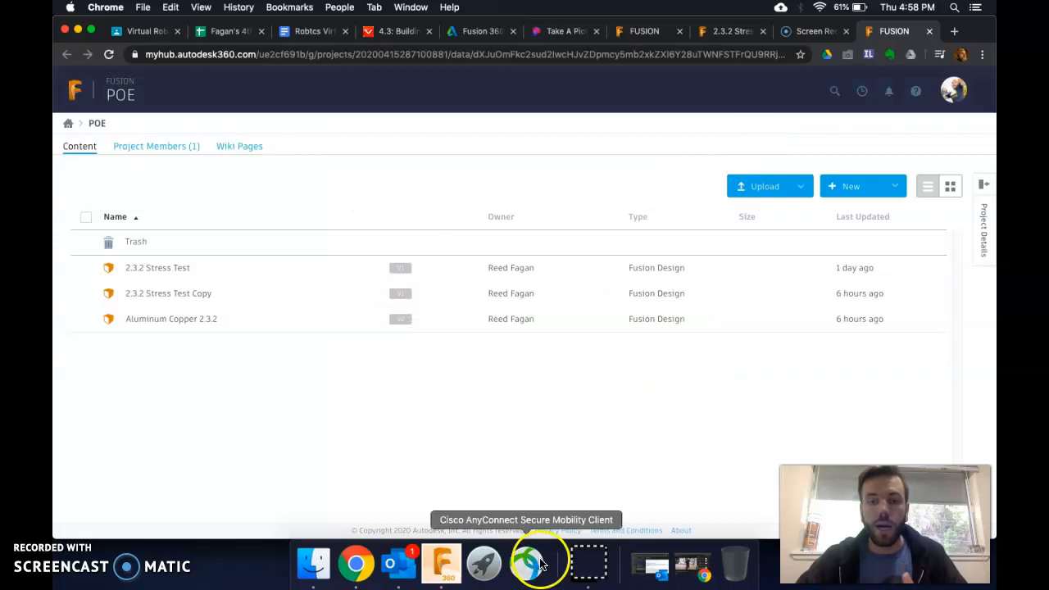
{"action": "left_click", "coordinate": [443, 564]}
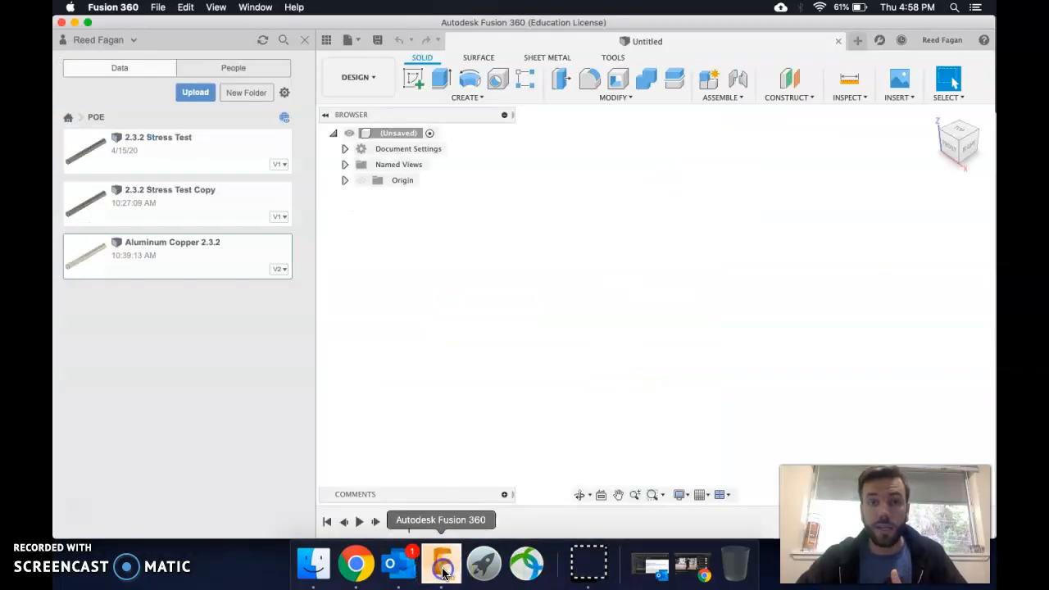
{"action": "left_click", "coordinate": [99, 40]}
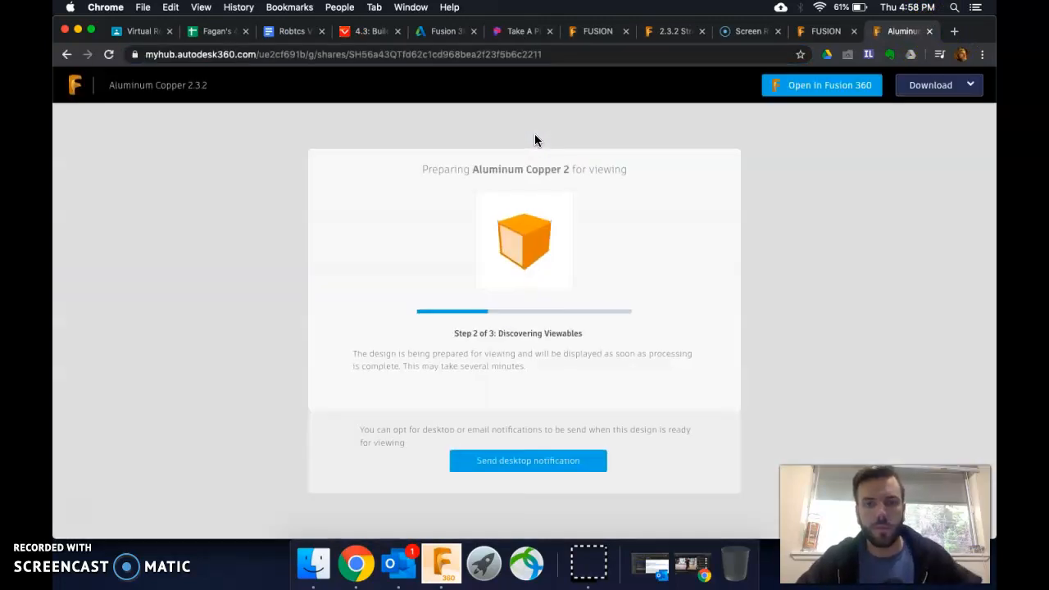
{"action": "mouse_move", "coordinate": [830, 85]}
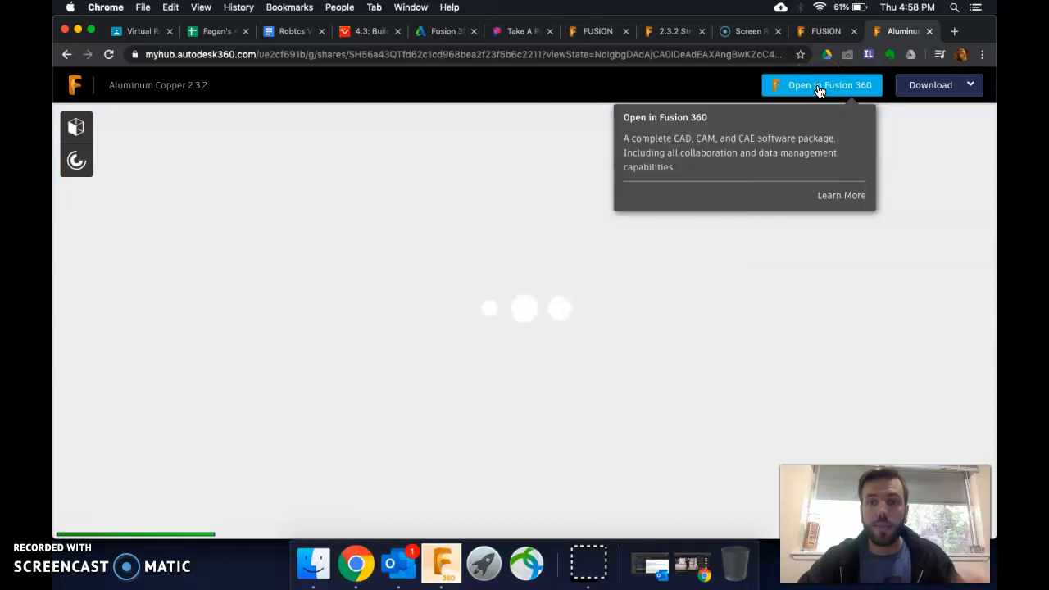
- Send the shared Aluminum Copper 2.3.2 rod from its link to open in desktop Fusion 360
{"action": "left_click", "coordinate": [829, 85]}
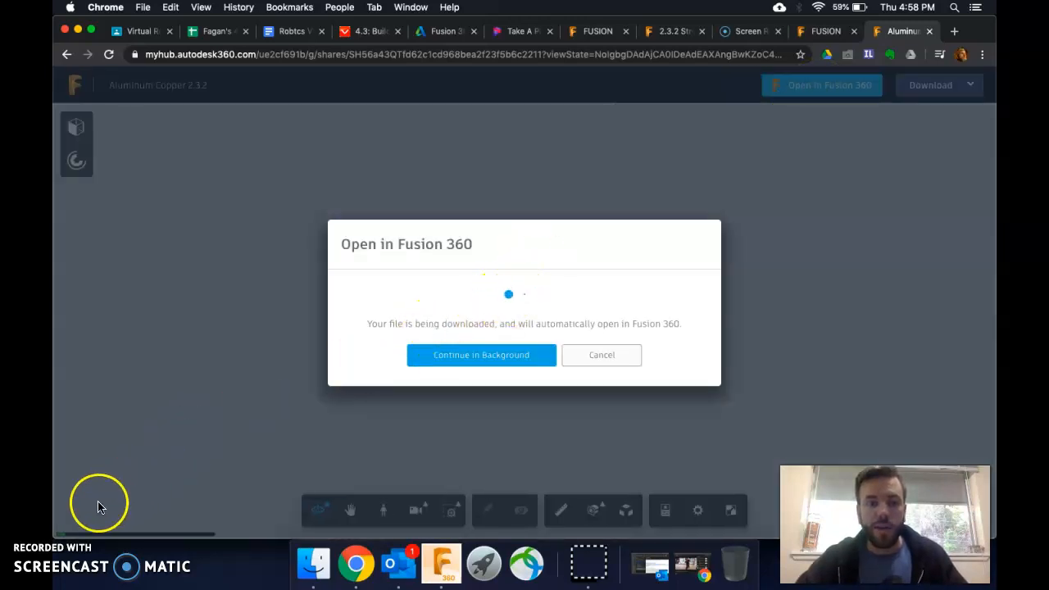
{"action": "left_click", "coordinate": [482, 354]}
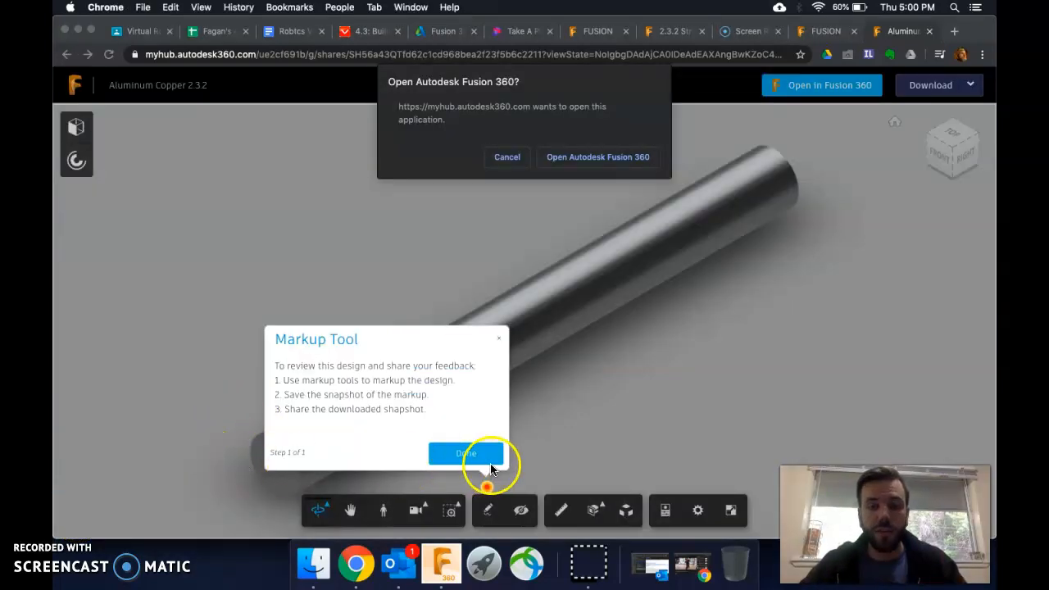
{"action": "mouse_move", "coordinate": [504, 419]}
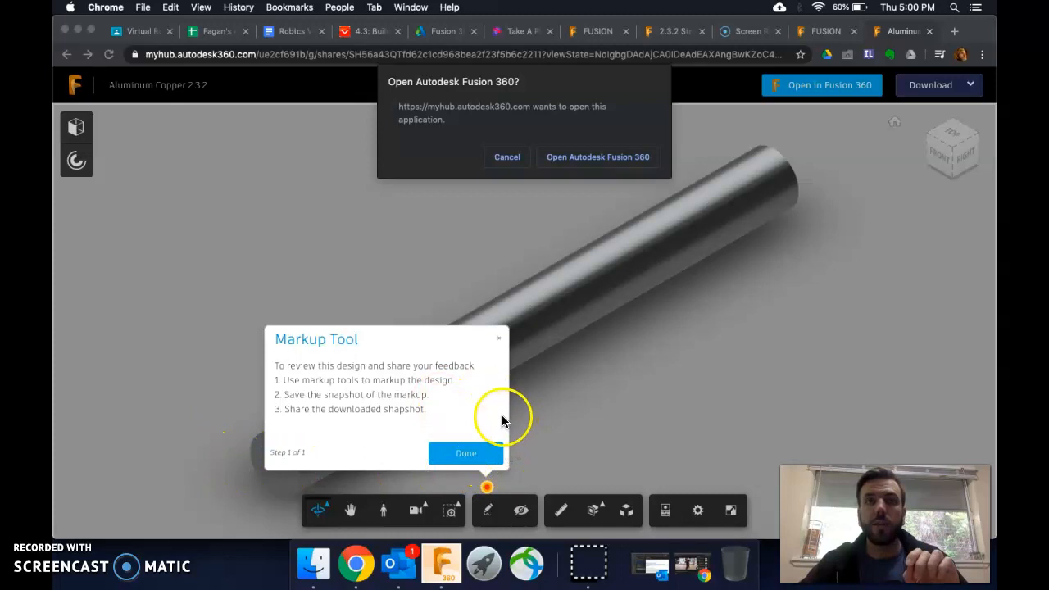
{"action": "mouse_move", "coordinate": [512, 348]}
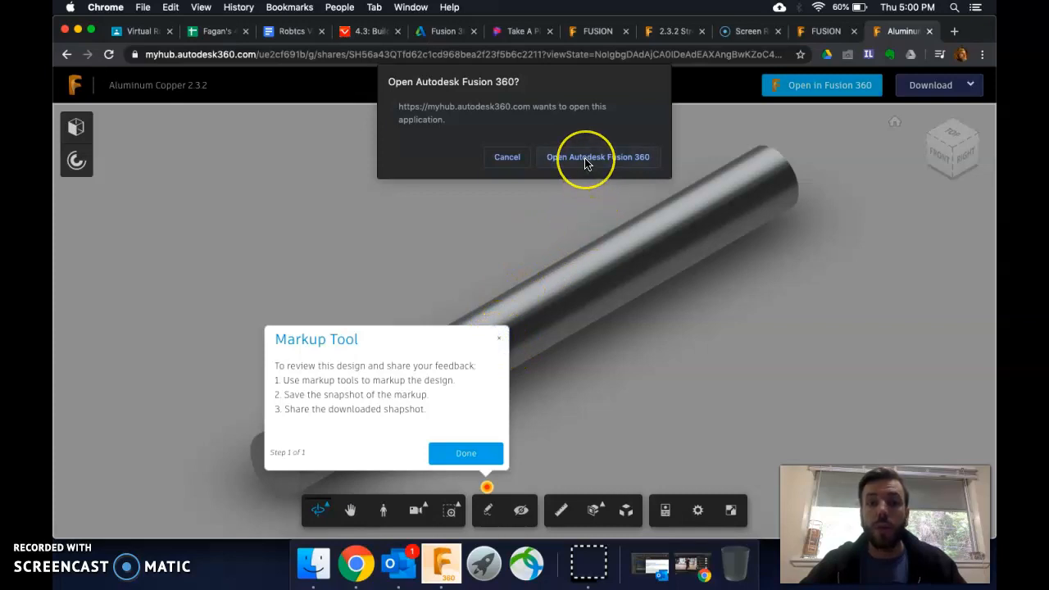
{"action": "left_click", "coordinate": [598, 157]}
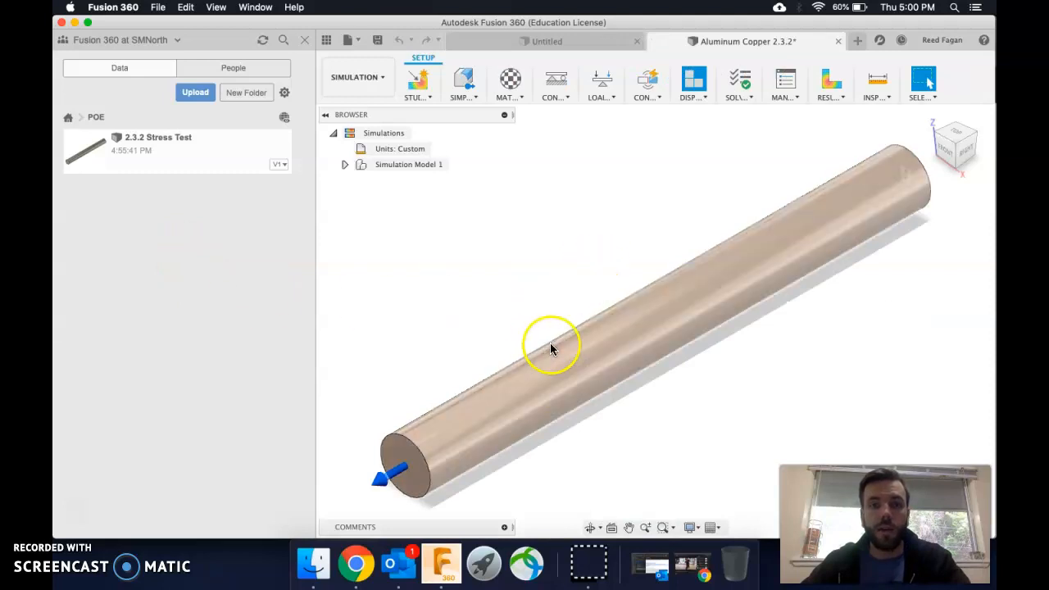
{"action": "mouse_move", "coordinate": [526, 238]}
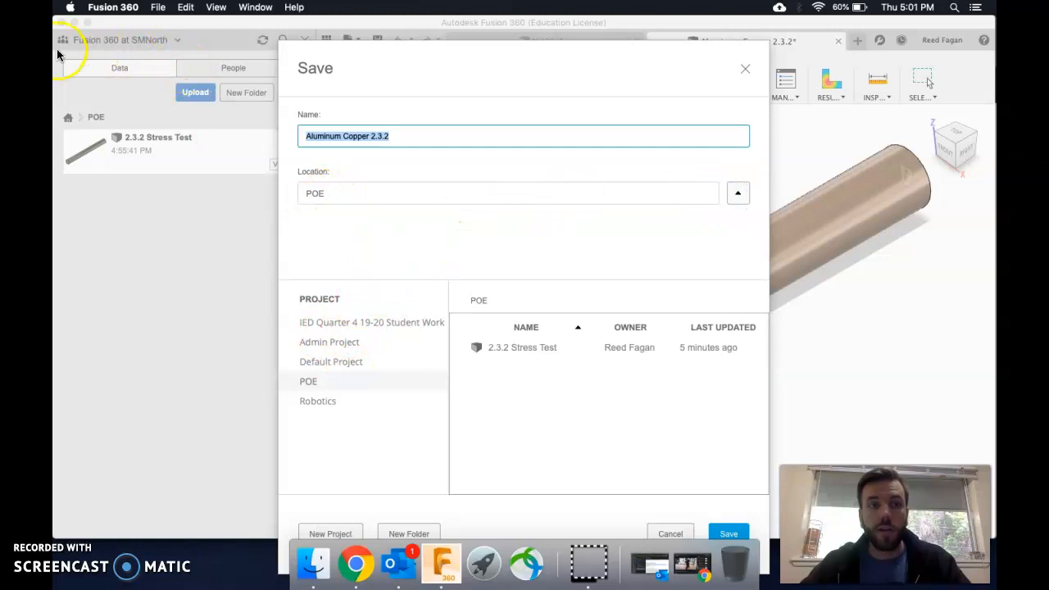
{"action": "mouse_move", "coordinate": [476, 230]}
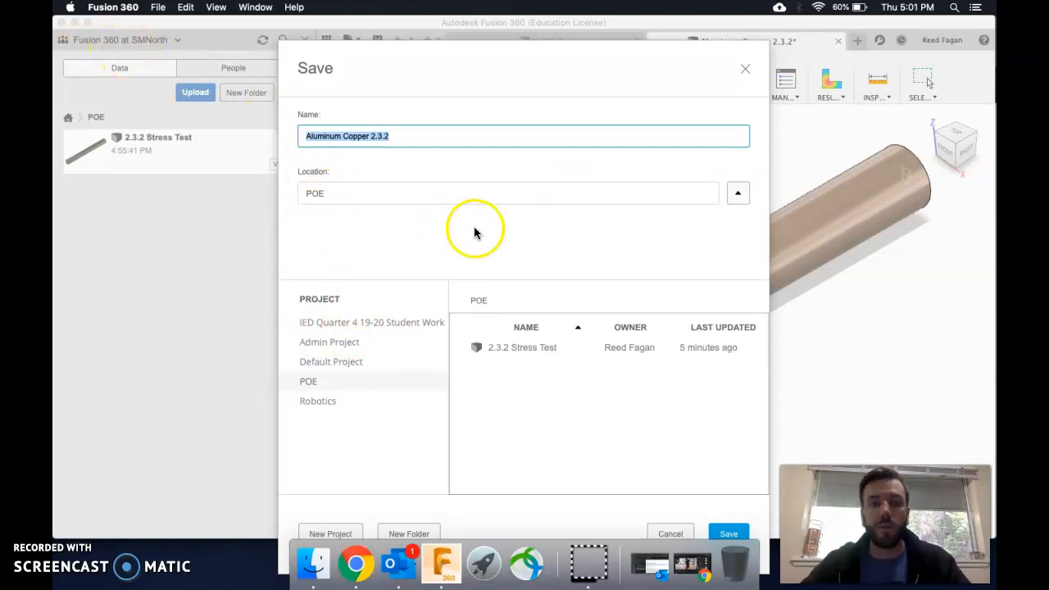
- Save Aluminum Copper 2.3.2 as version 0 into the POE project
{"action": "left_click", "coordinate": [727, 534]}
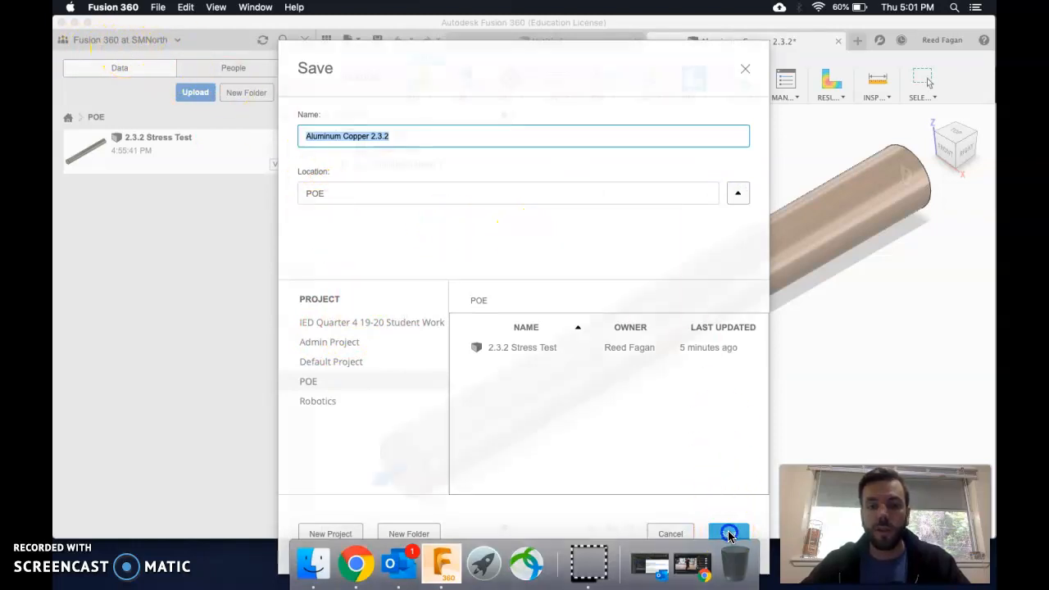
{"action": "left_click", "coordinate": [727, 535]}
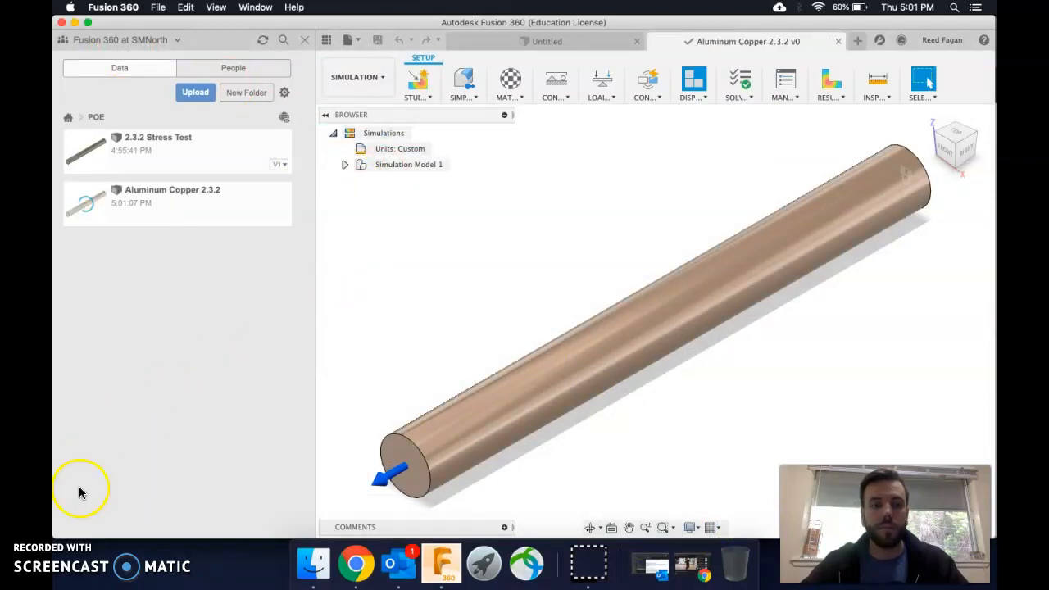